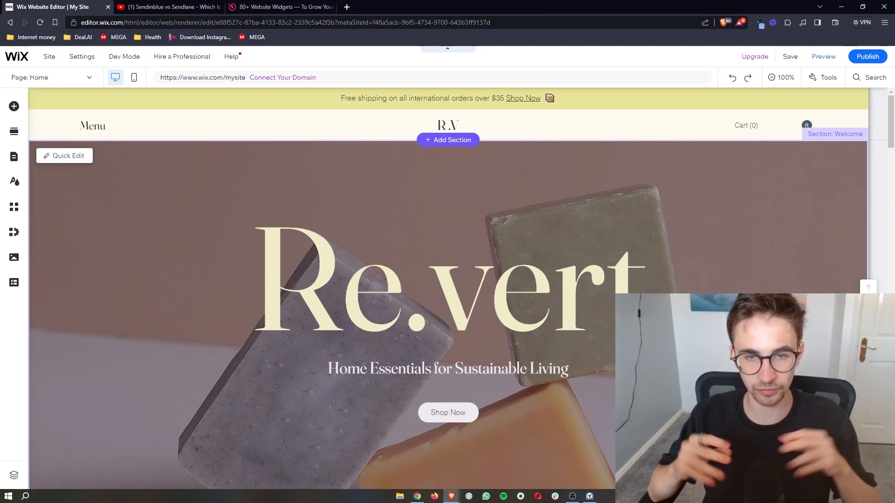
# - Leave the blank Wix section and switch the browser to the Elfsight homepage
pyautogui.scroll(-3)
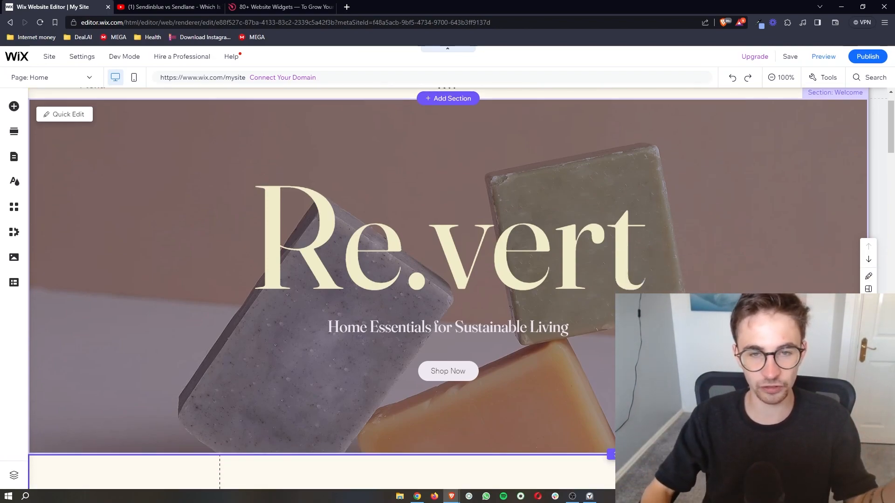
pyautogui.scroll(3)
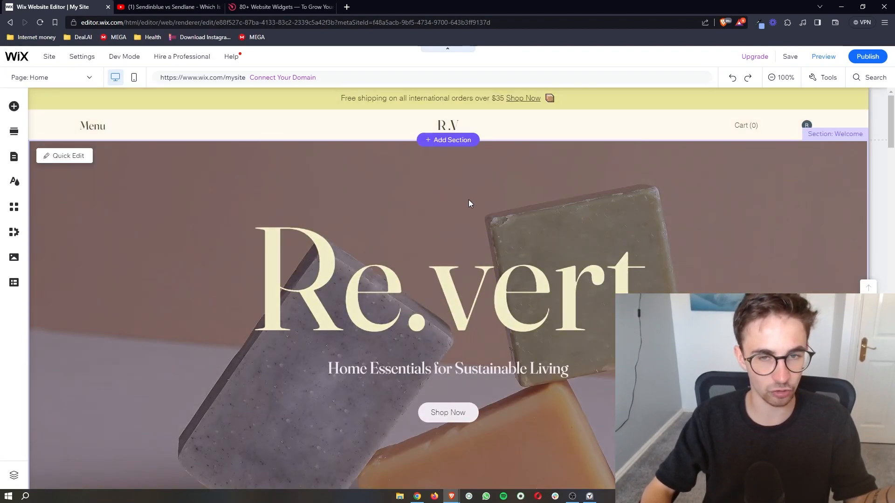
pyautogui.scroll(-3)
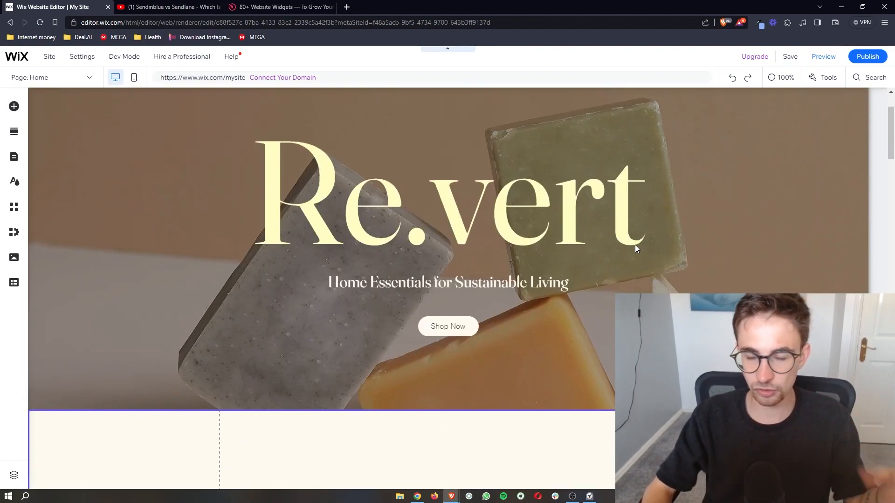
pyautogui.scroll(-3)
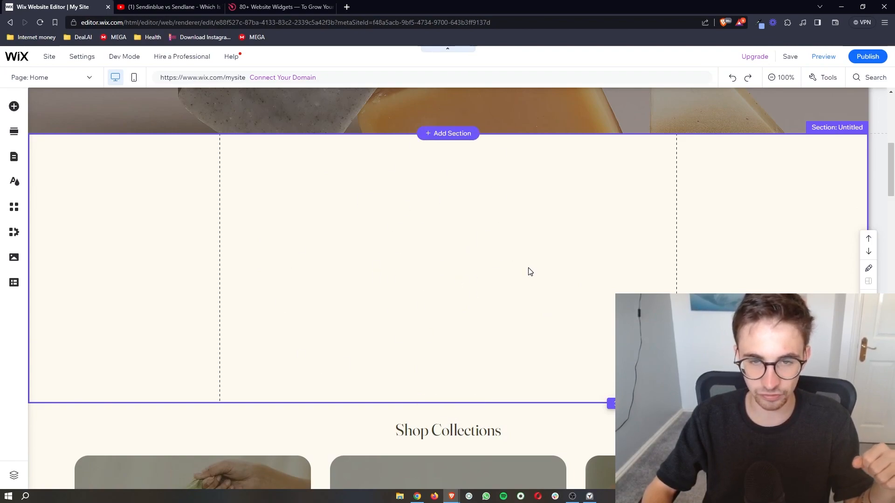
pyautogui.scroll(3)
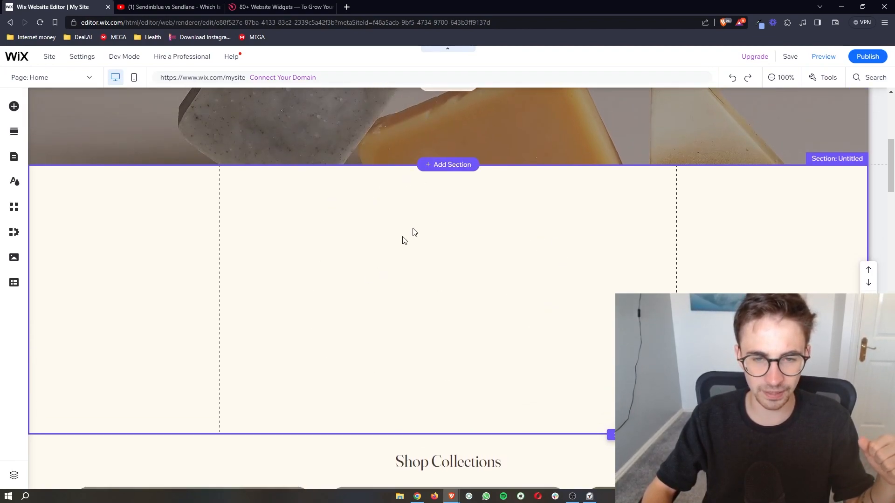
pyautogui.moveTo(464, 288)
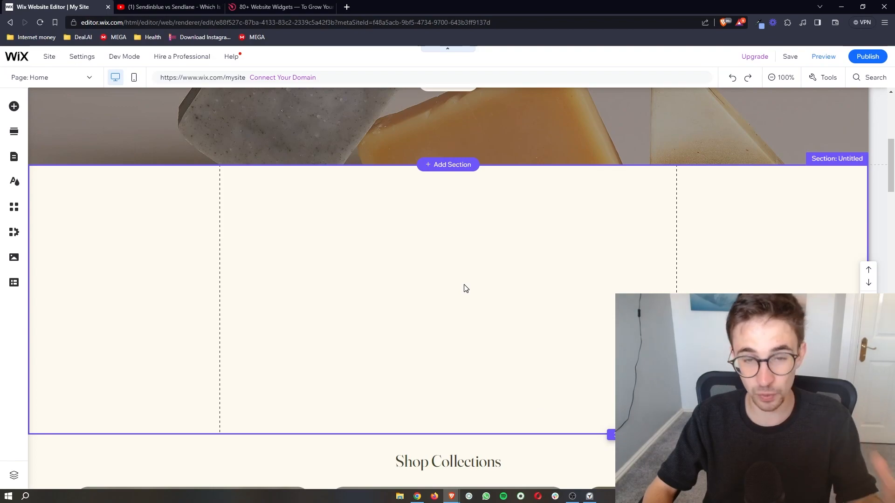
pyautogui.moveTo(446, 393)
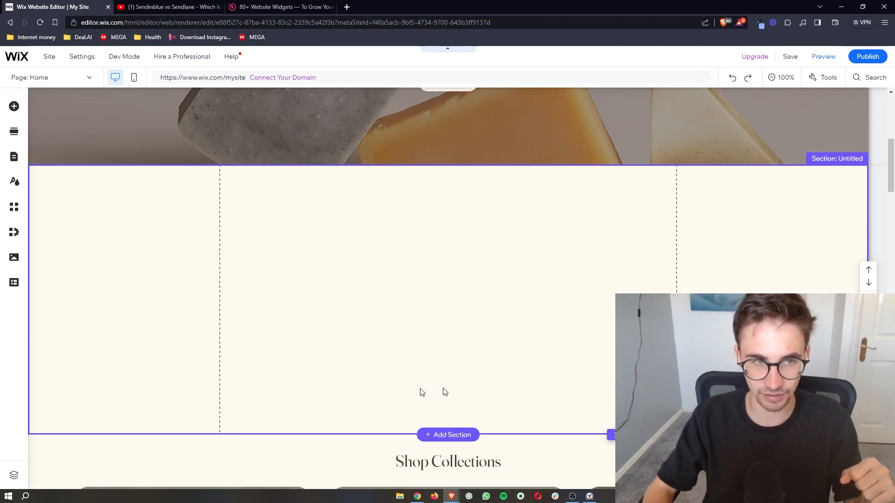
pyautogui.moveTo(319, 113)
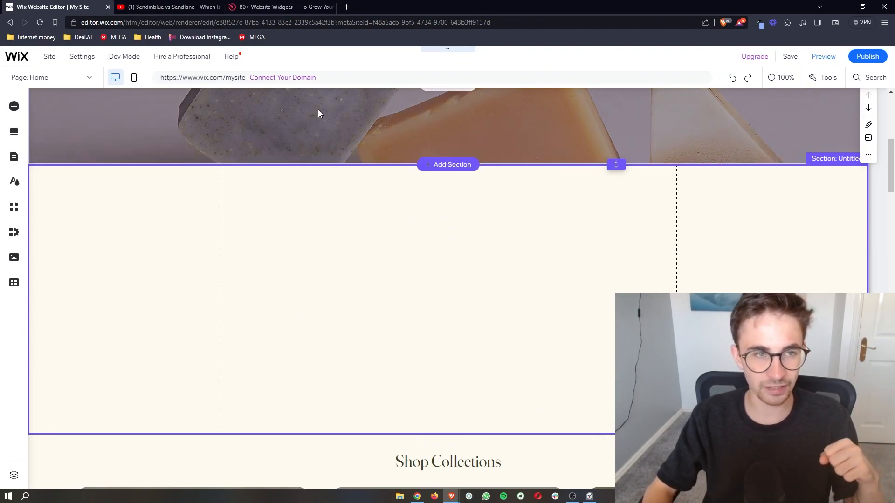
pyautogui.click(169, 7)
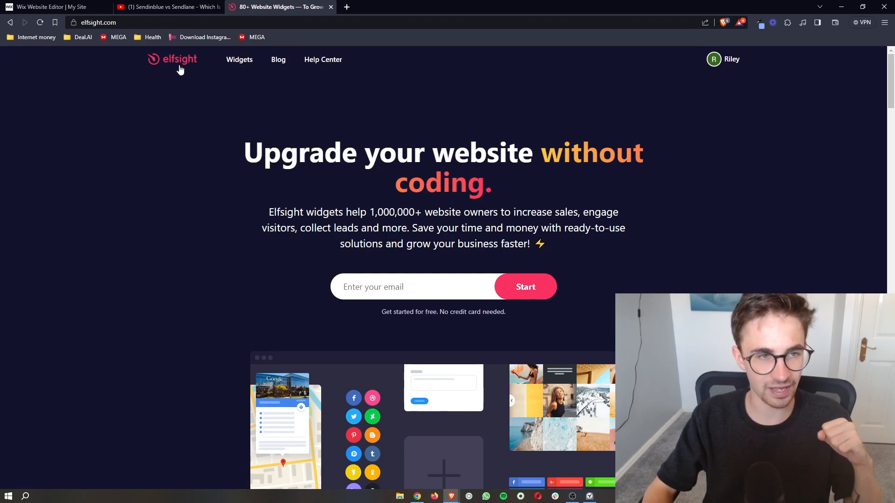
pyautogui.moveTo(159, 85)
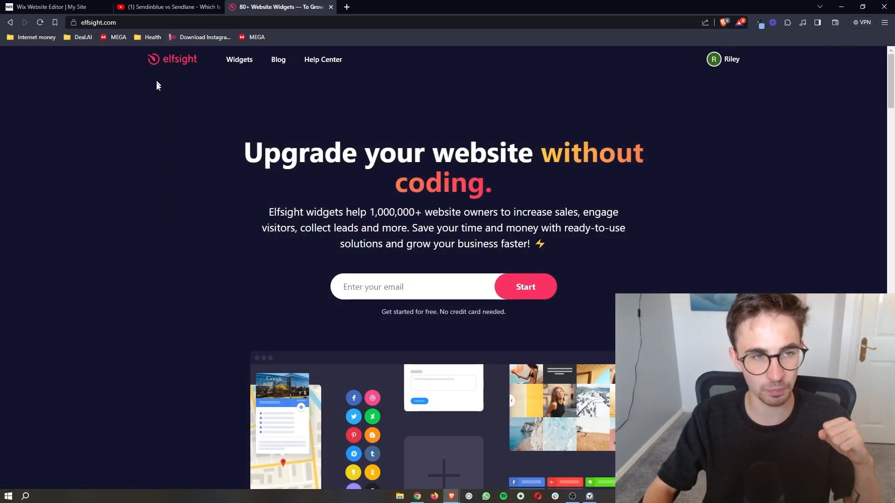
pyautogui.moveTo(436, 264)
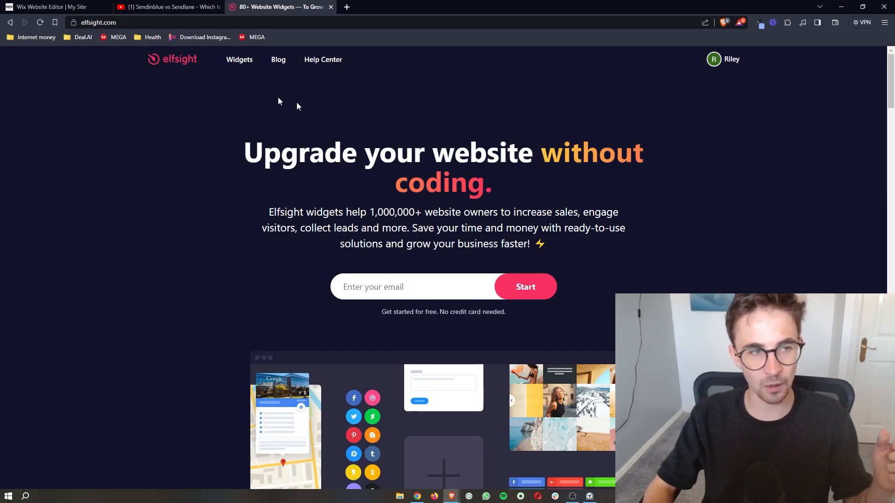
# - Search the Elfsight Widgets catalogue for "before" to find the Before and After Slider
pyautogui.click(239, 59)
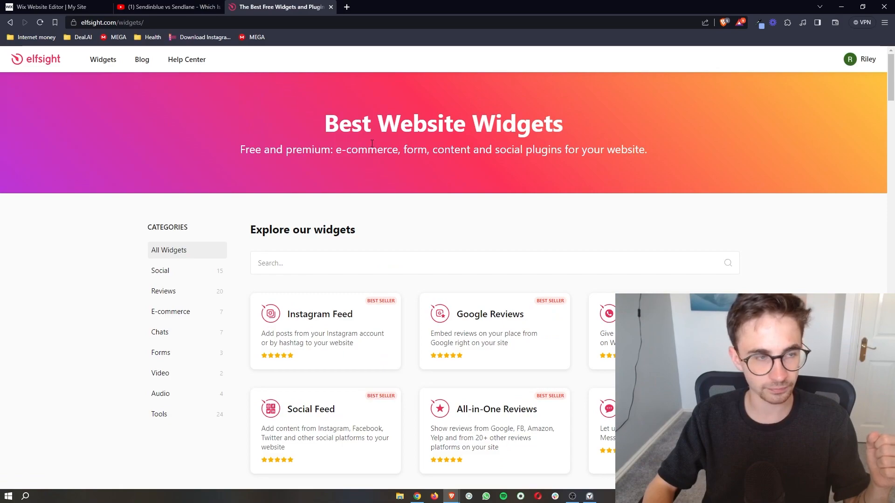
pyautogui.scroll(-3)
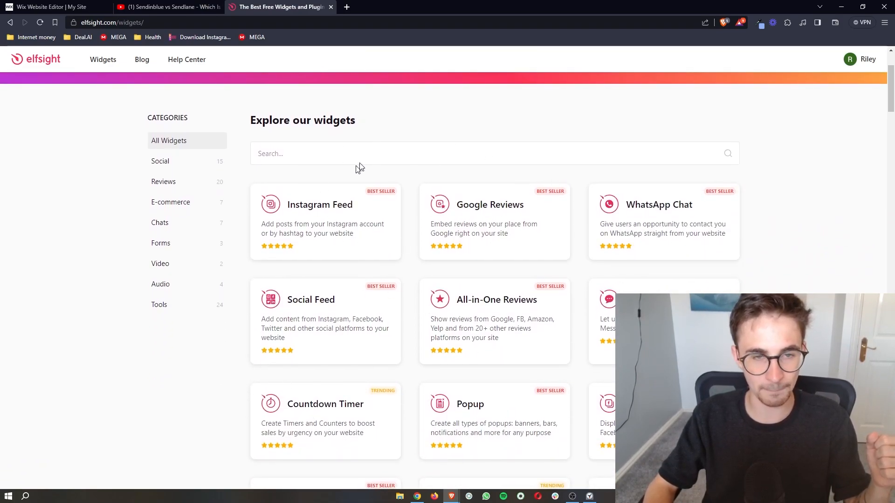
pyautogui.click(354, 153)
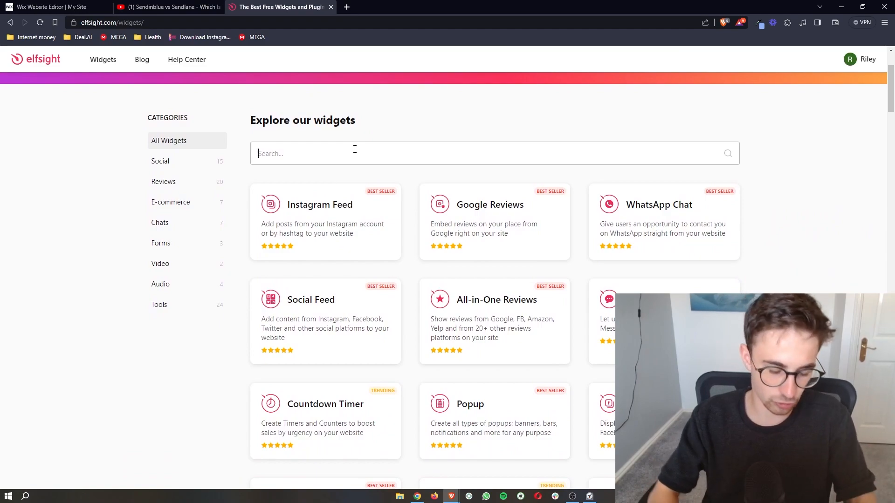
pyautogui.write('before')
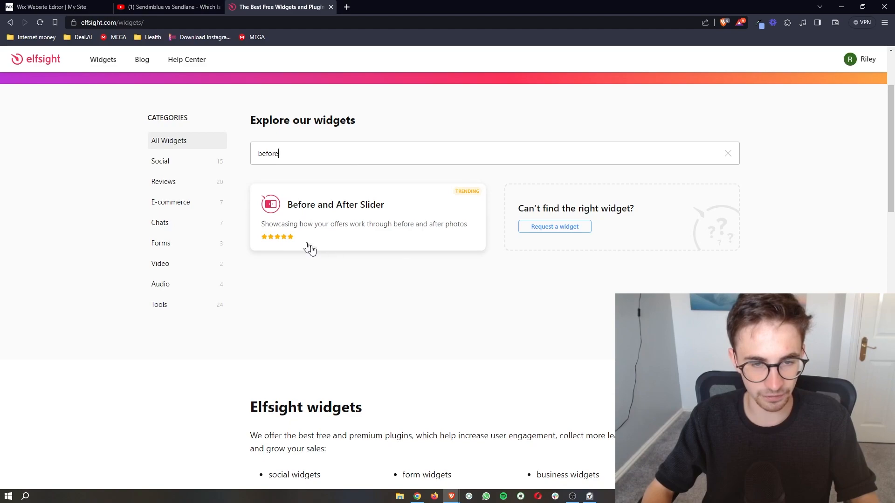
pyautogui.moveTo(342, 224)
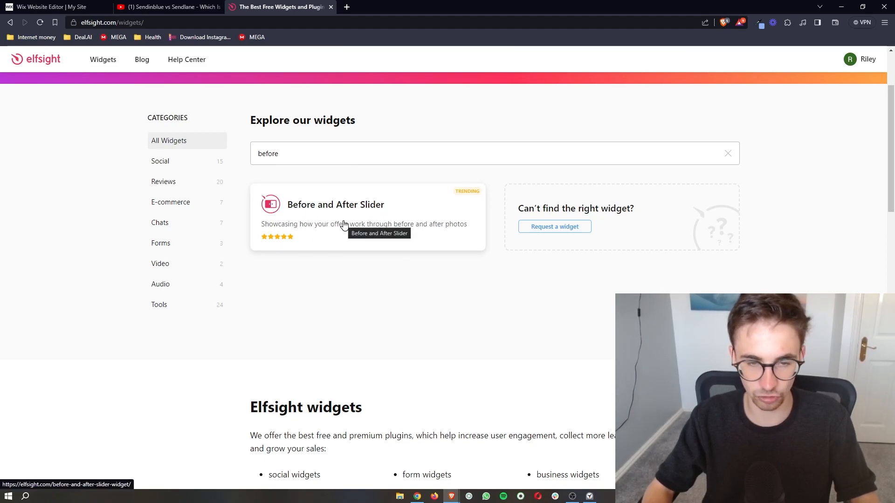
# - Preview the Retouch Slider, List of Works and Product Comparison sneaker templates
pyautogui.click(335, 204)
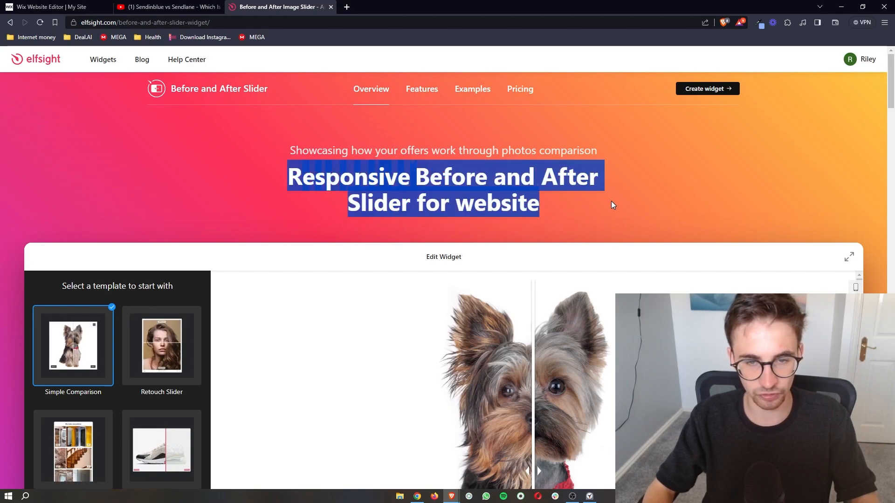
pyautogui.scroll(-3)
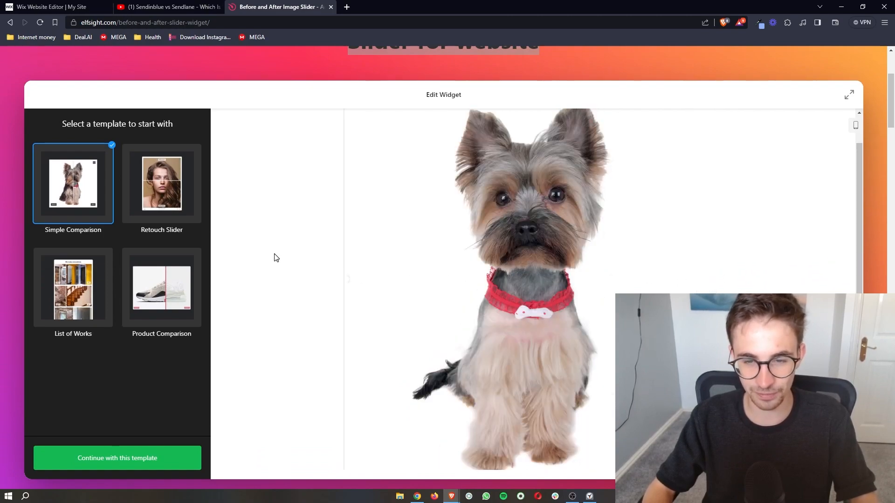
pyautogui.click(161, 184)
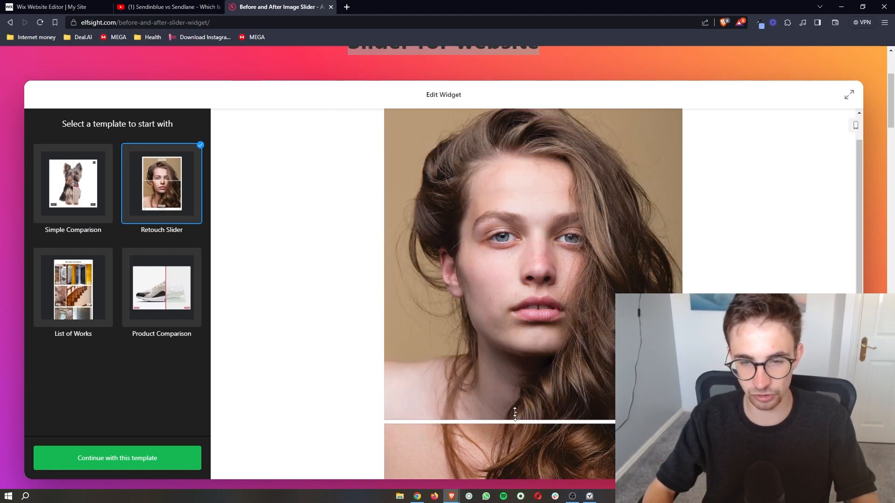
pyautogui.click(73, 288)
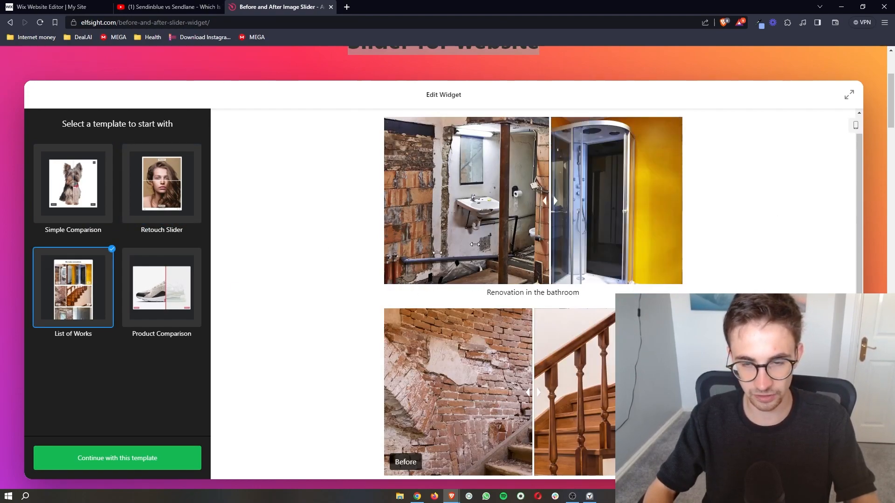
pyautogui.scroll(-3)
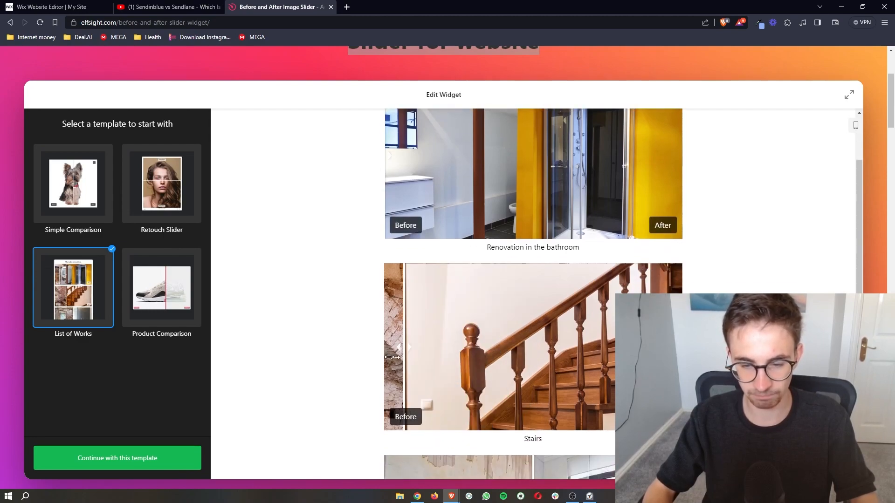
pyautogui.click(161, 287)
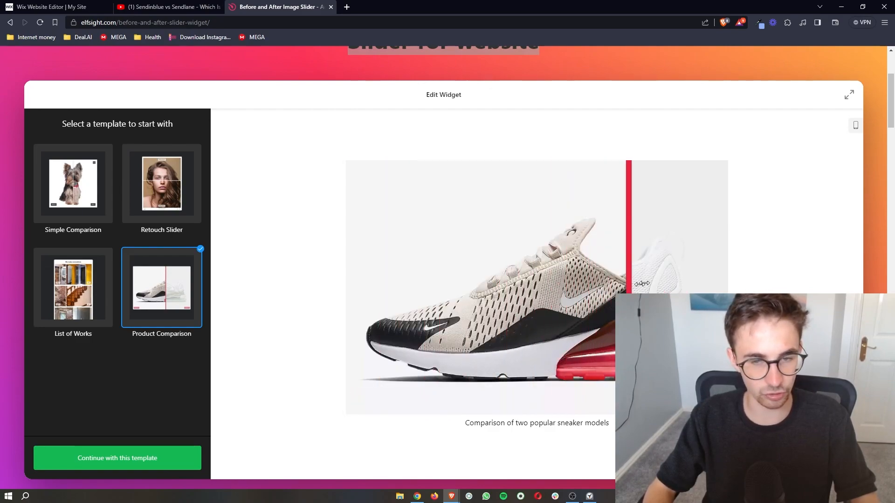
# - Continue into the slider editor with the Product Comparison template
pyautogui.scroll(-3)
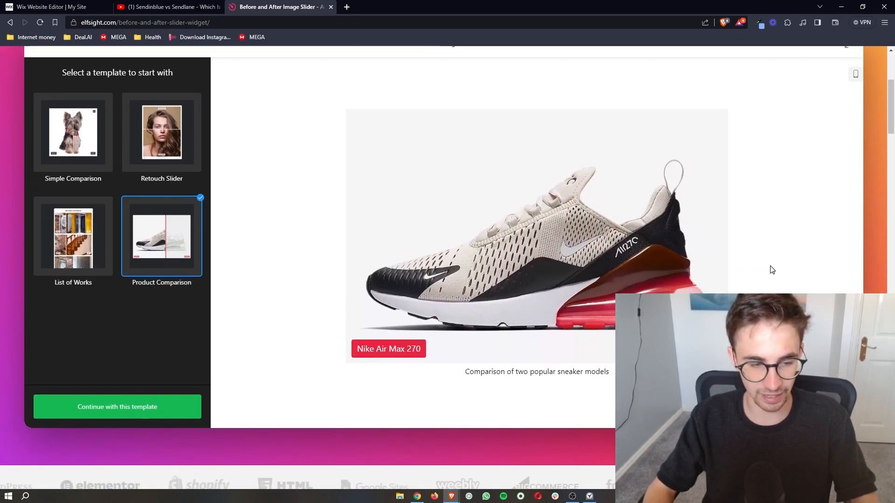
pyautogui.scroll(-3)
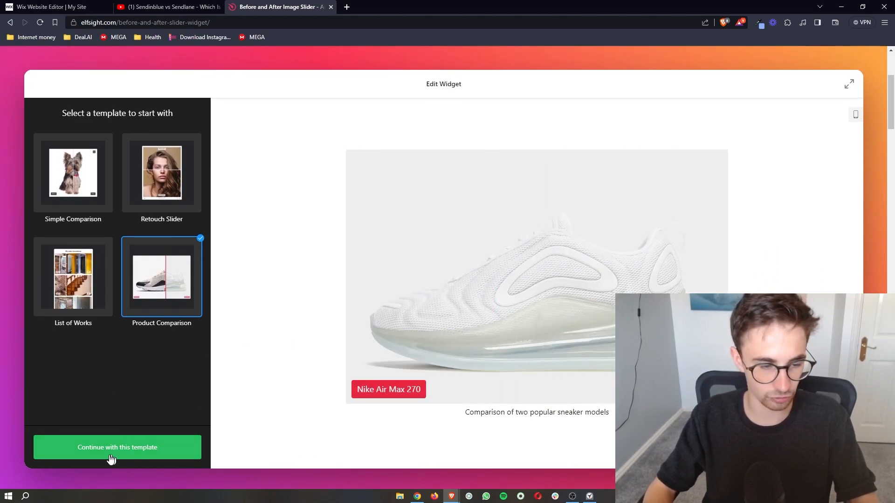
pyautogui.click(118, 448)
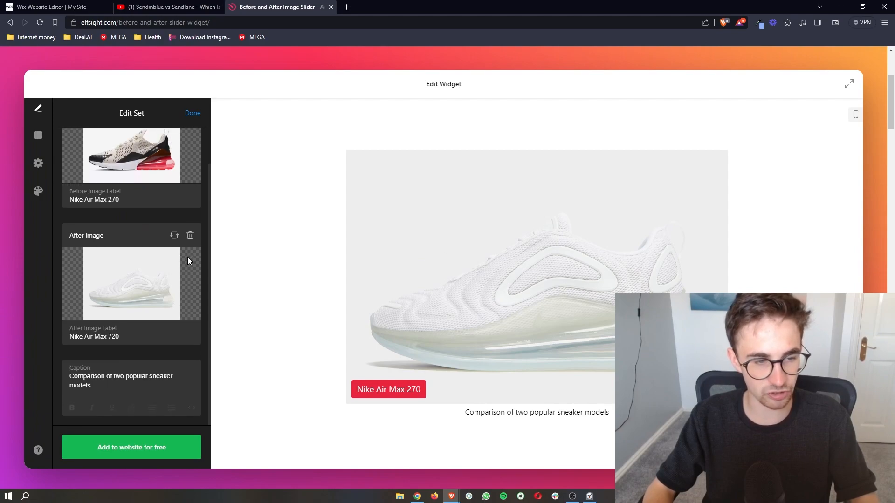
# - Review the sneaker set's caption and finish editing with Done, returning to the Content list
pyautogui.scroll(3)
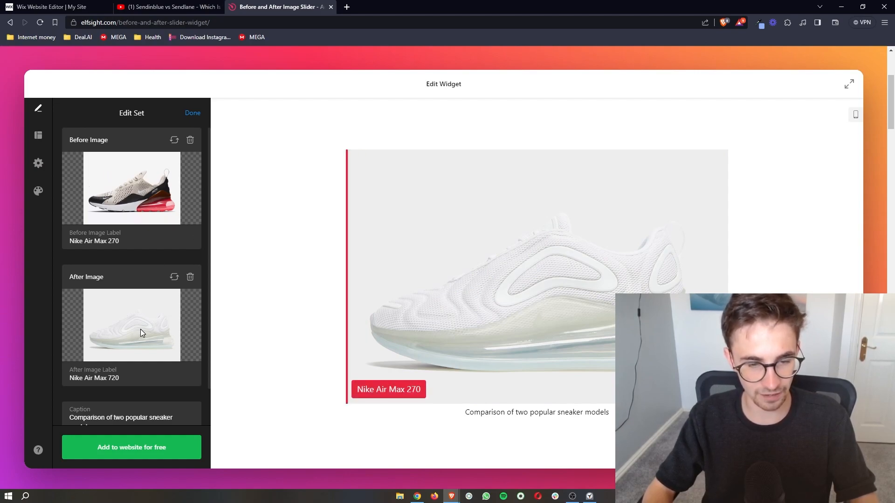
pyautogui.scroll(-3)
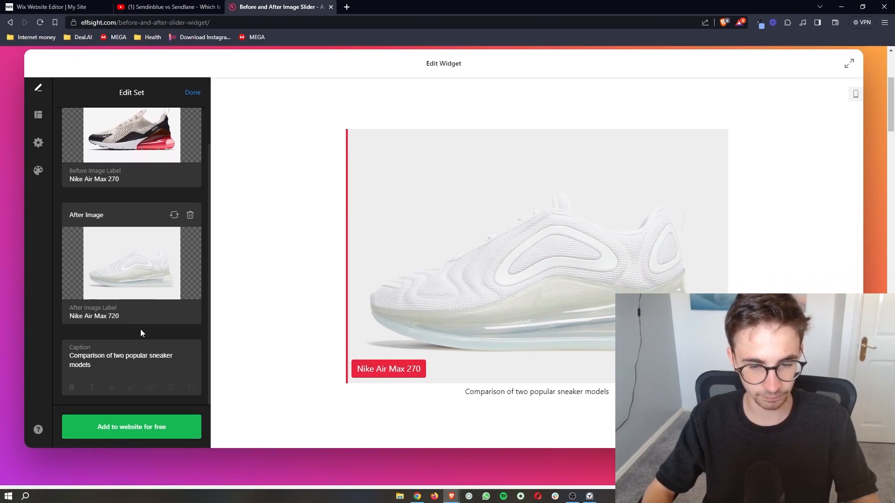
pyautogui.click(121, 360)
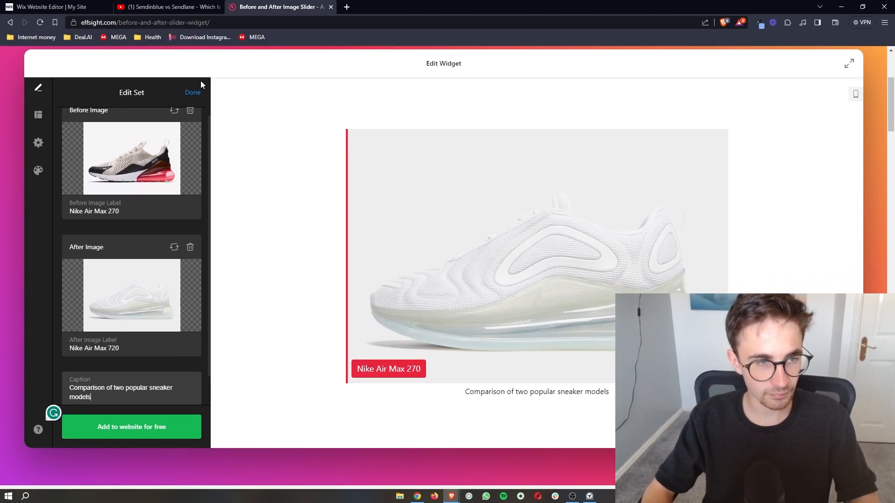
pyautogui.click(193, 93)
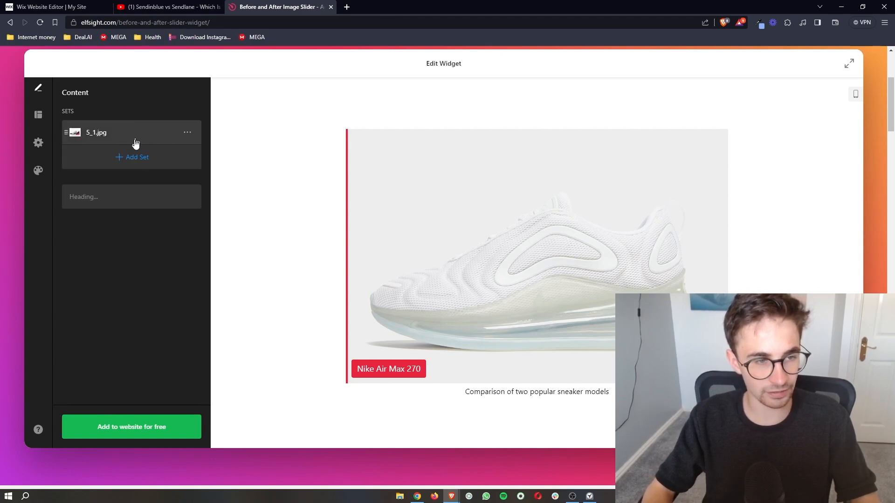
pyautogui.moveTo(131, 427)
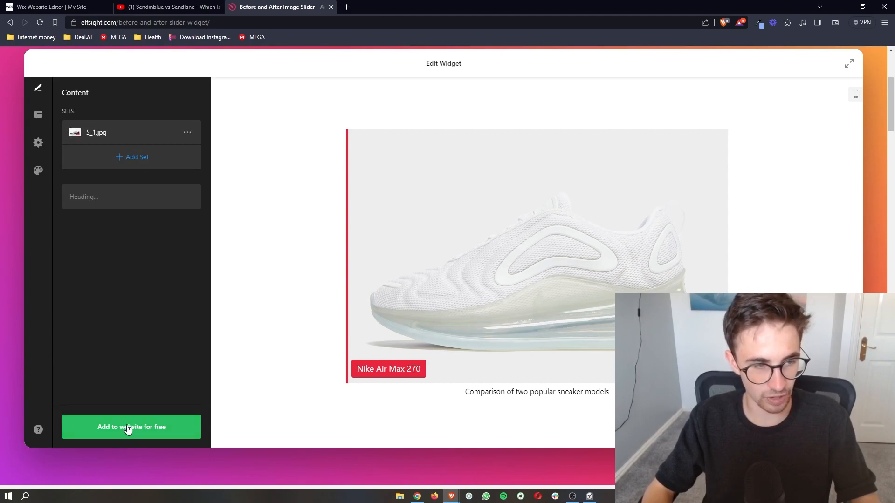
# - Add the slider to a website, opening it as an untitled widget in the dashboard
pyautogui.click(131, 427)
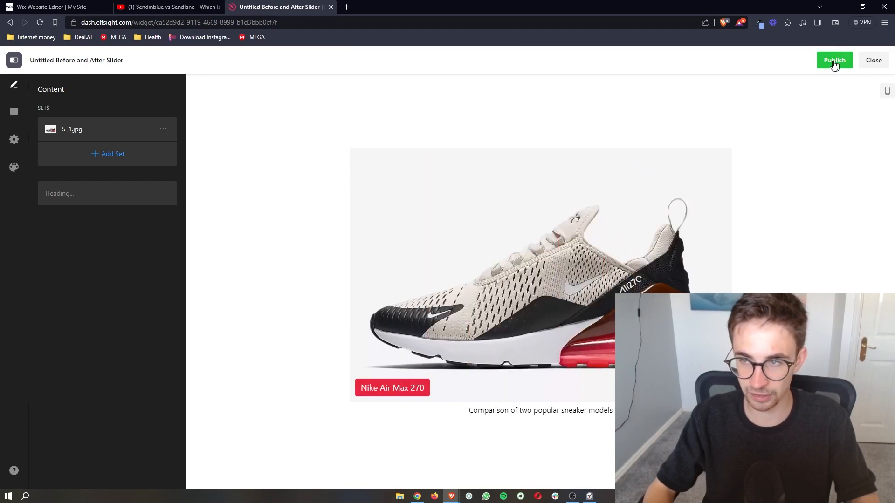
# - Publish the slider and select the free Lite plan to reach its embed code
pyautogui.click(833, 60)
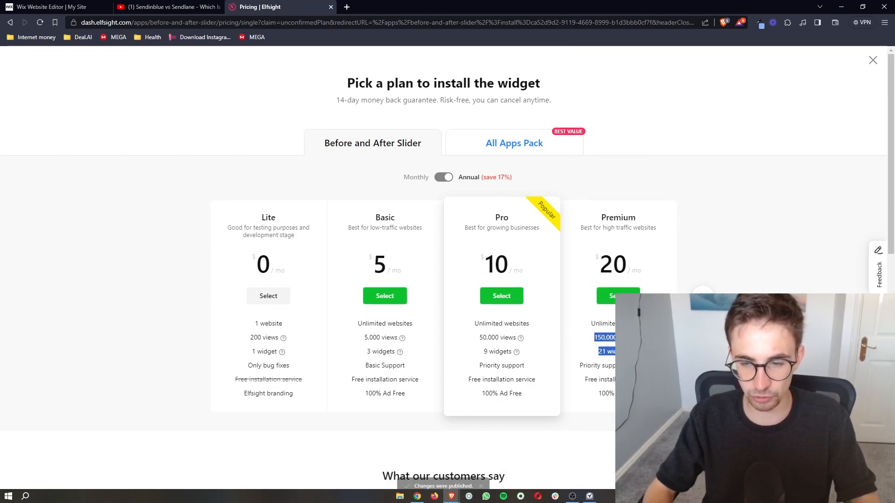
pyautogui.moveTo(443, 337)
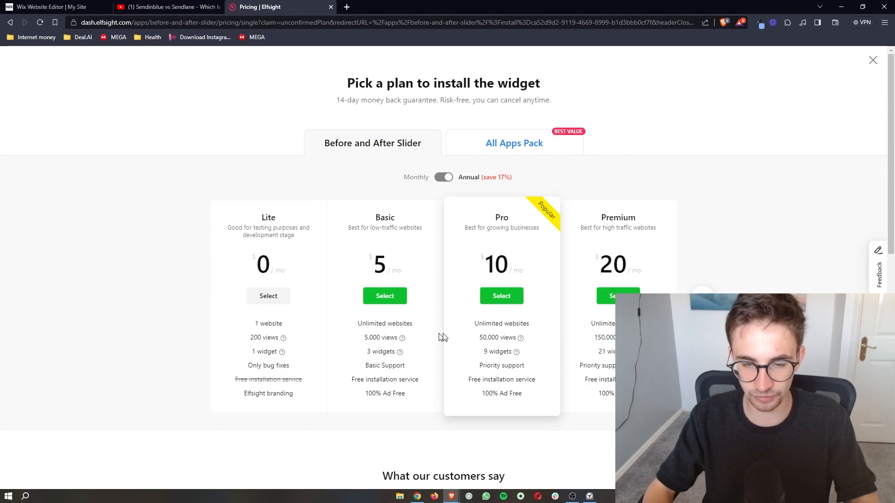
pyautogui.moveTo(375, 346)
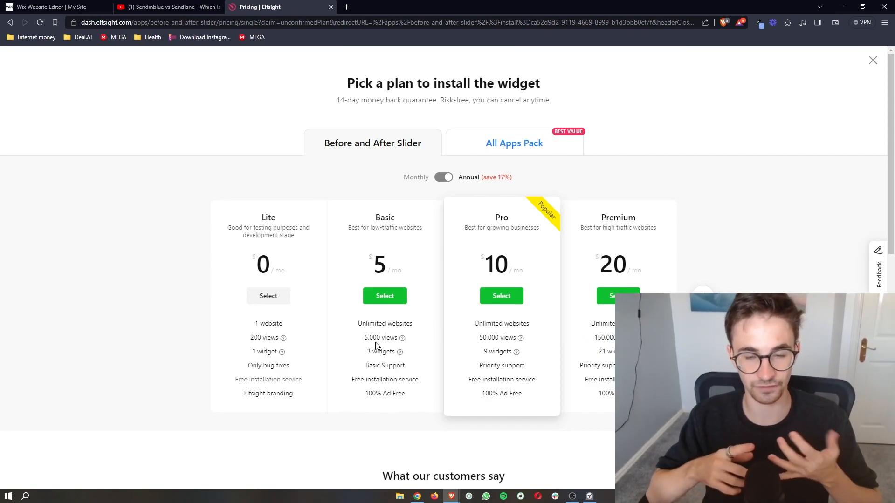
pyautogui.moveTo(207, 410)
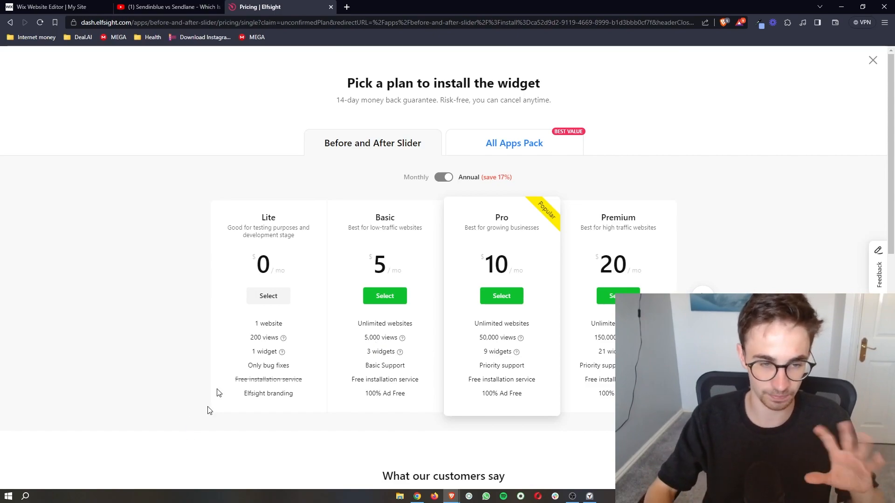
pyautogui.moveTo(287, 240)
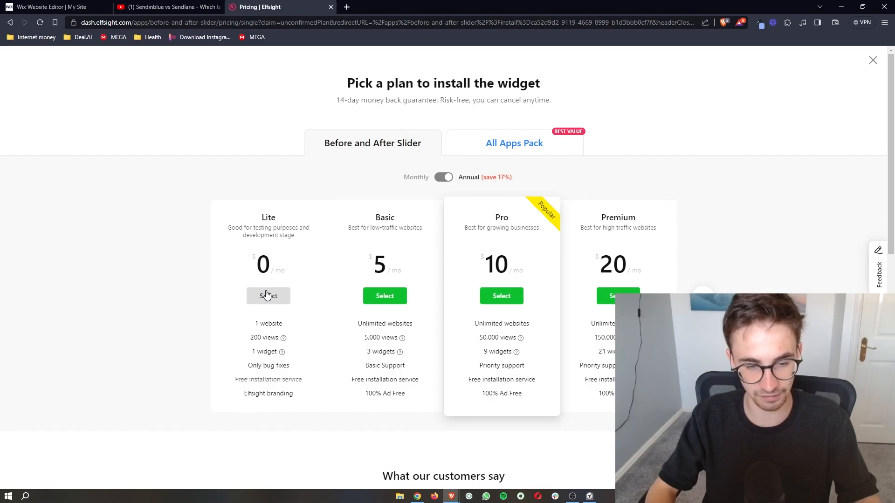
pyautogui.click(268, 295)
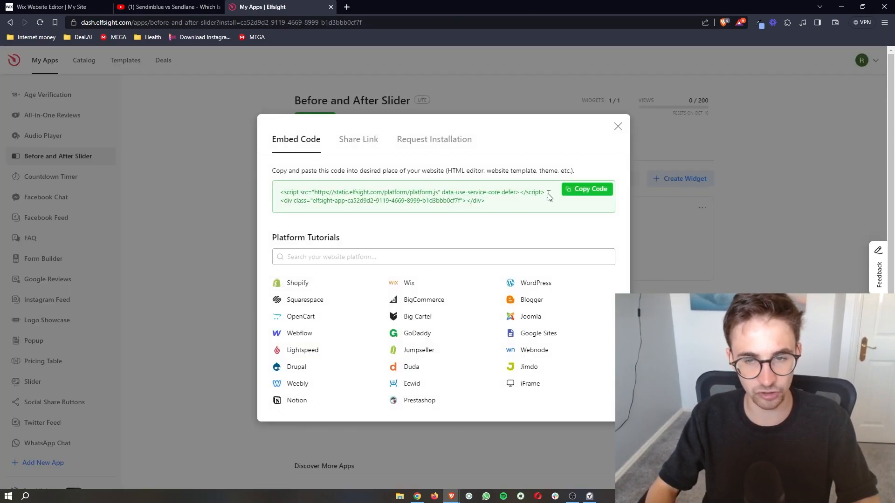
# - Copy the slider's embed code and return to the Wix Website Editor
pyautogui.click(586, 189)
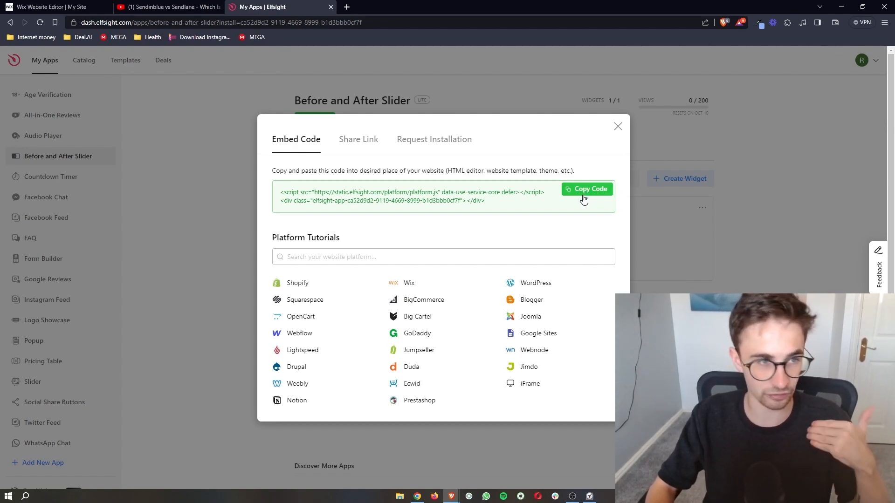
pyautogui.click(54, 7)
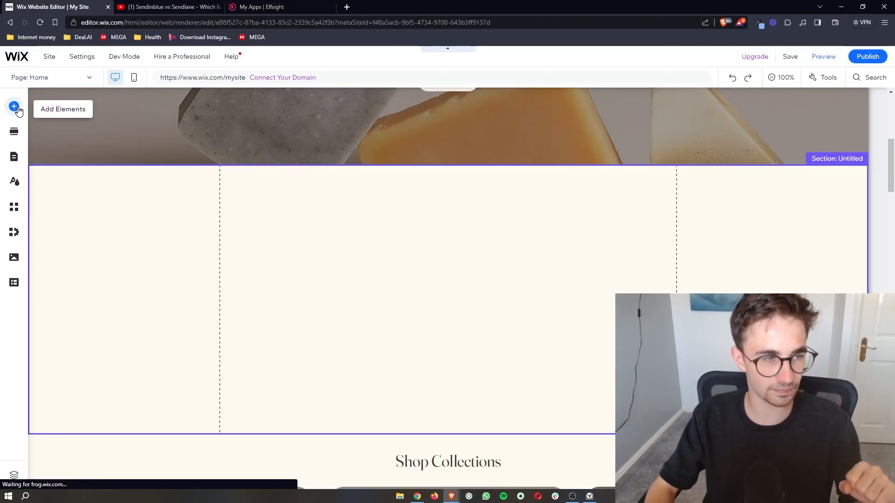
# - Add an Embed HTML element from Popular Embeds into the blank section
pyautogui.click(14, 106)
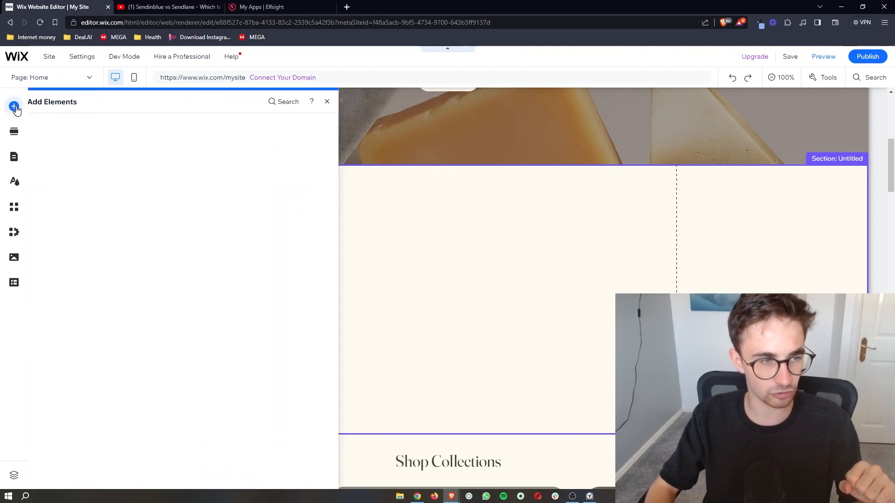
pyautogui.click(14, 106)
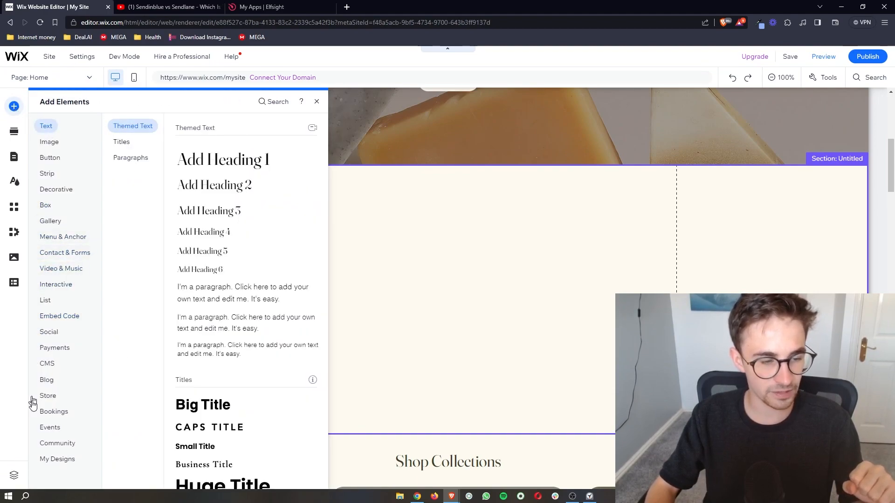
pyautogui.click(50, 157)
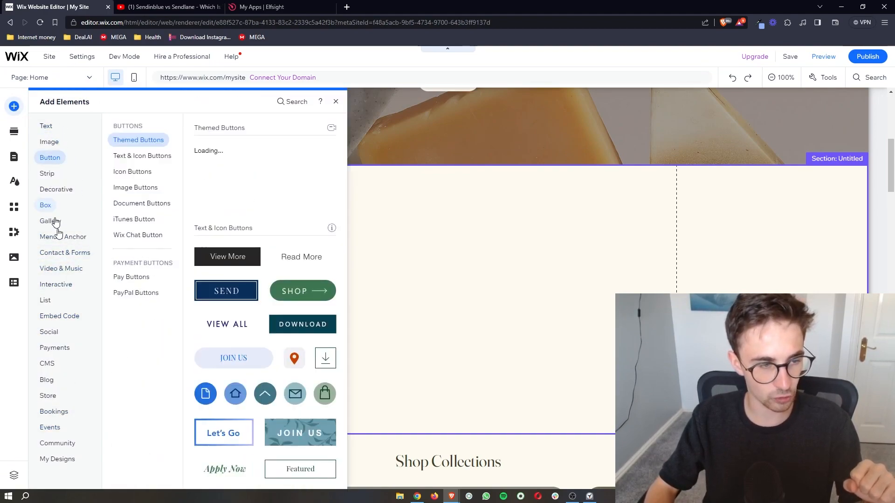
pyautogui.click(59, 316)
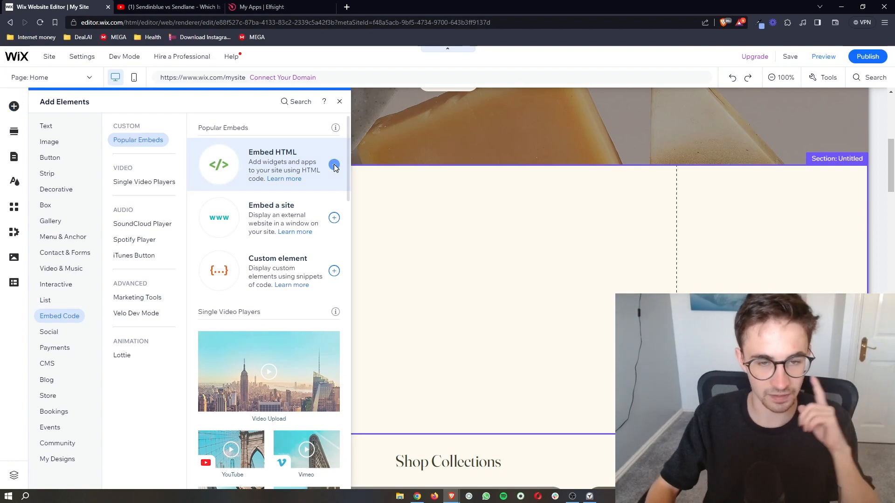
pyautogui.click(334, 164)
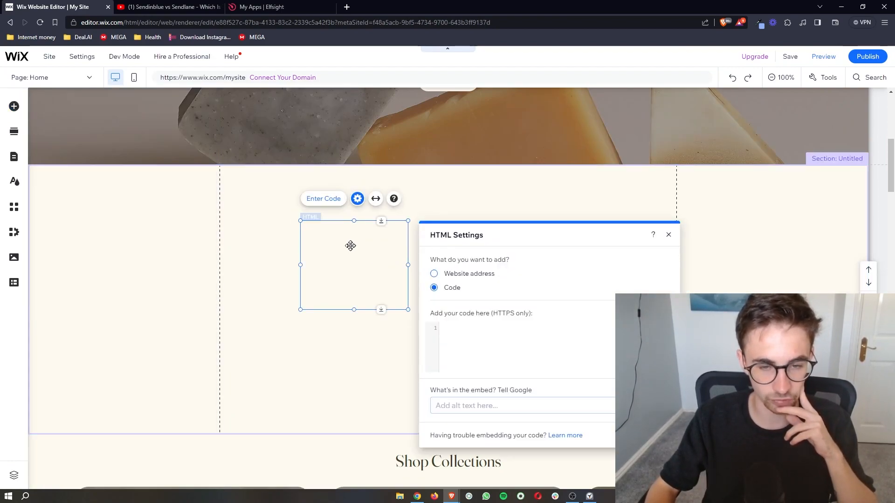
# - Paste the Elfsight code into the HTML element and update it to show the sneaker slider
pyautogui.click(514, 347)
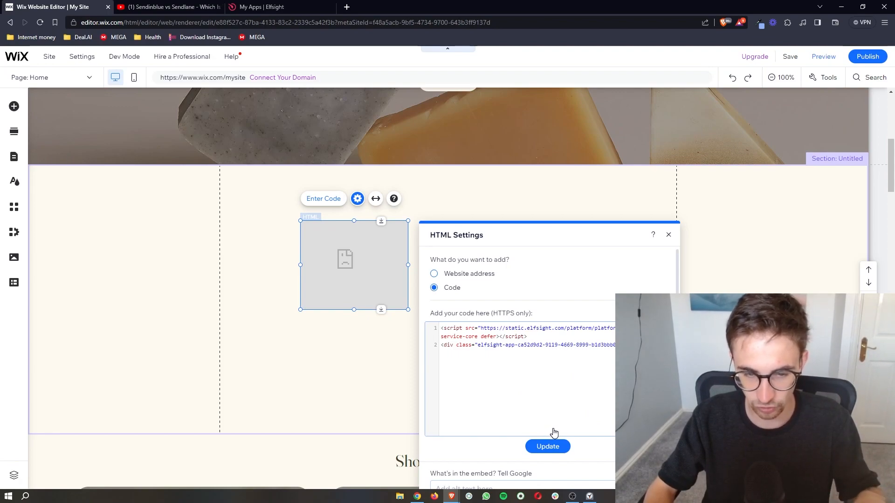
pyautogui.click(547, 446)
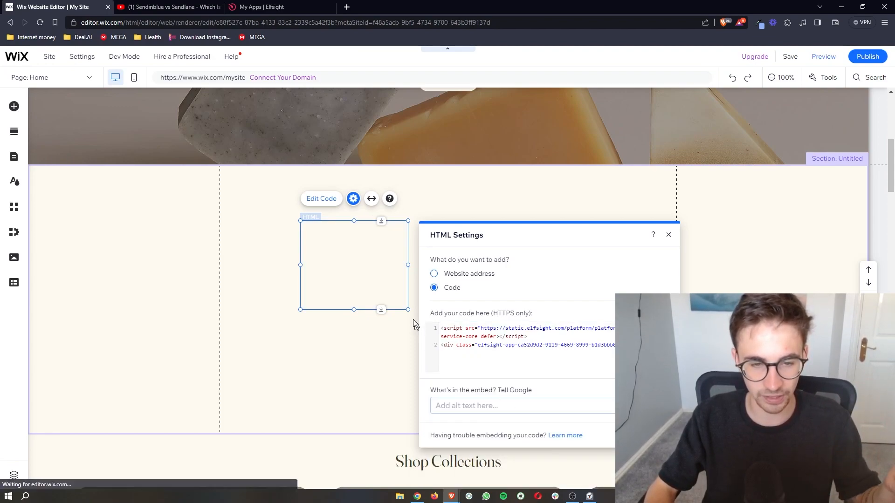
pyautogui.click(668, 235)
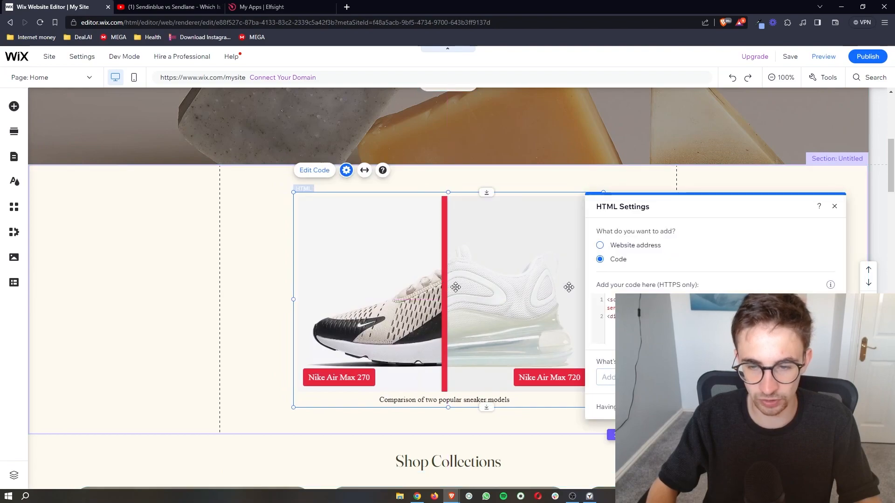
pyautogui.click(833, 206)
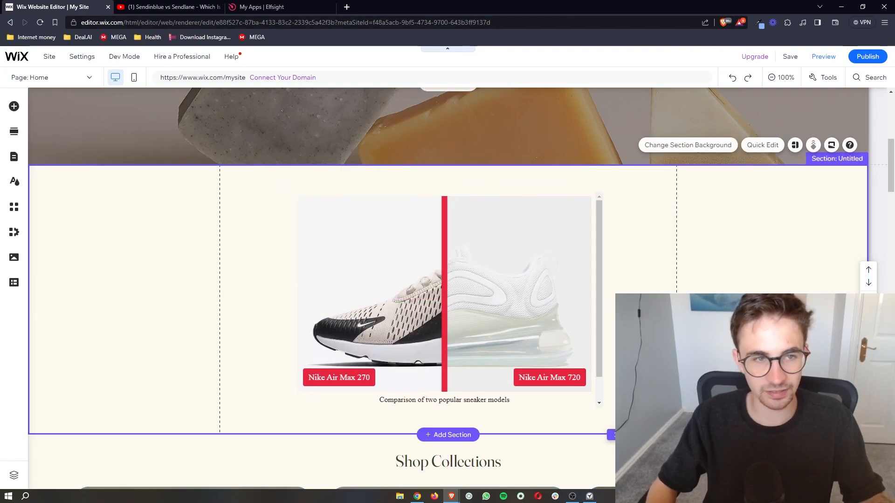